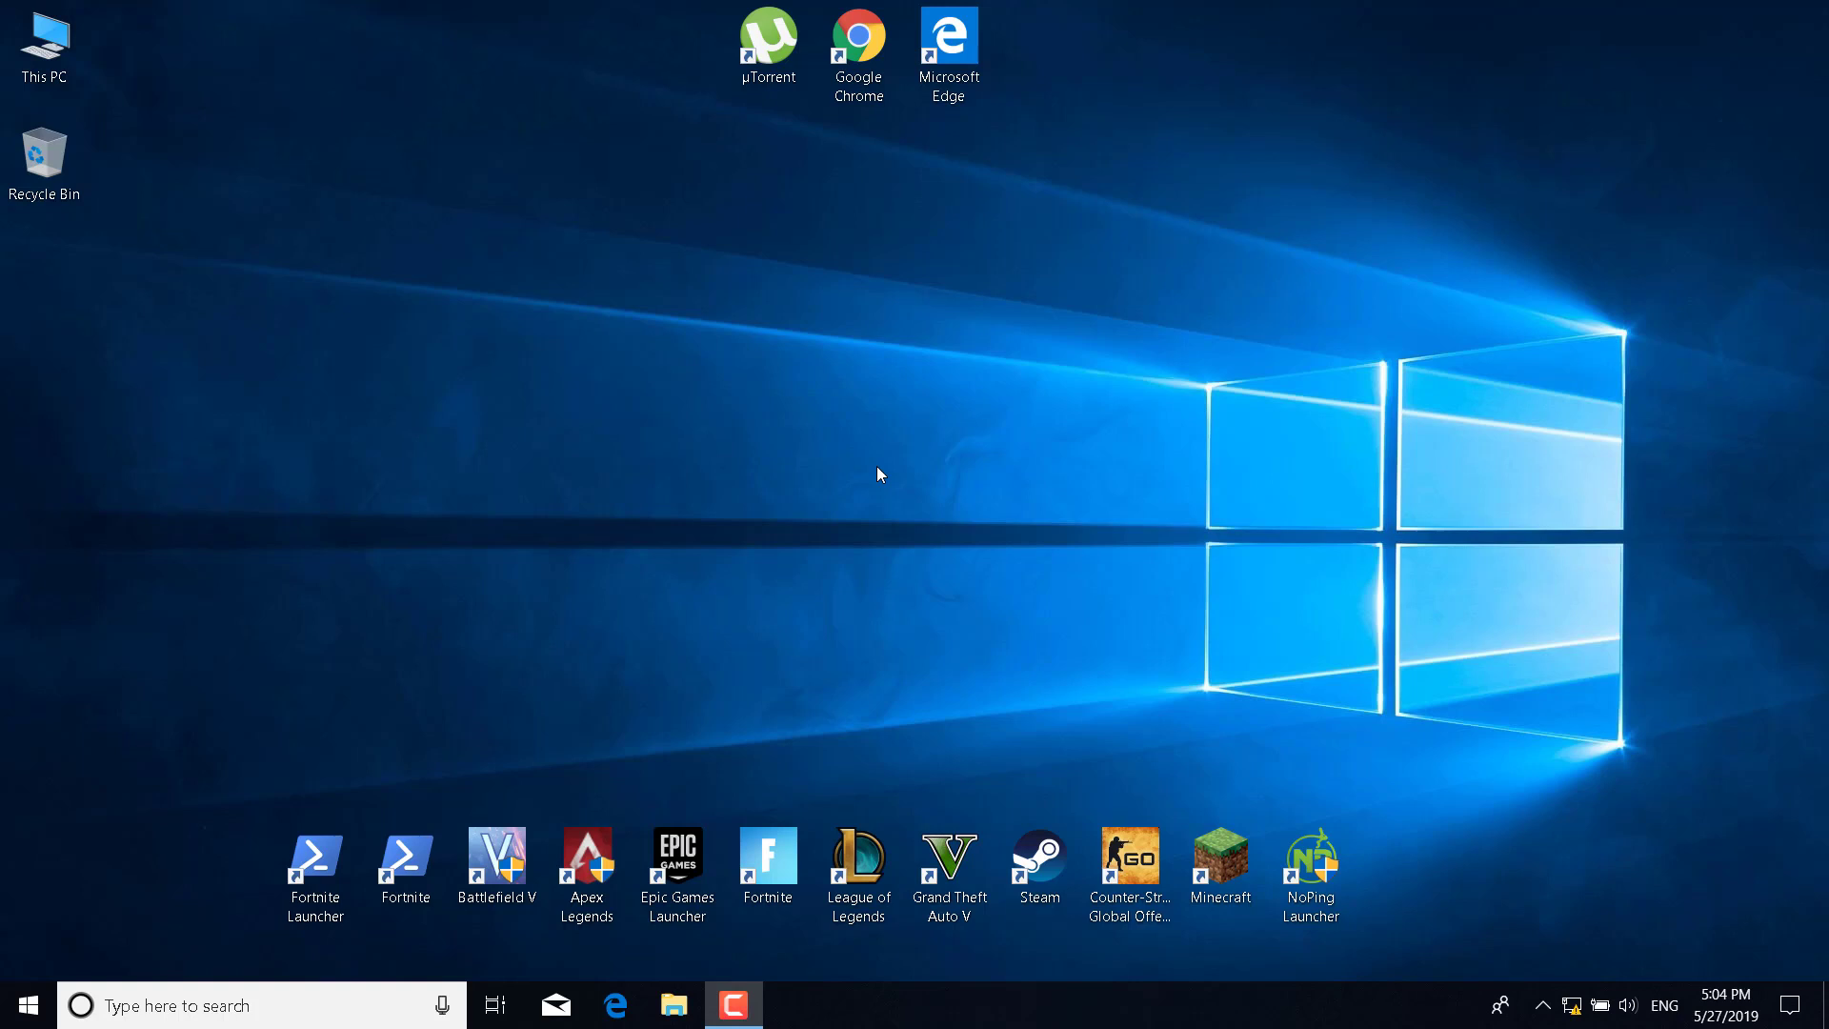
# - Right-click the taskbar to begin launching Task Manager
pyautogui.rightClick(905, 1004)
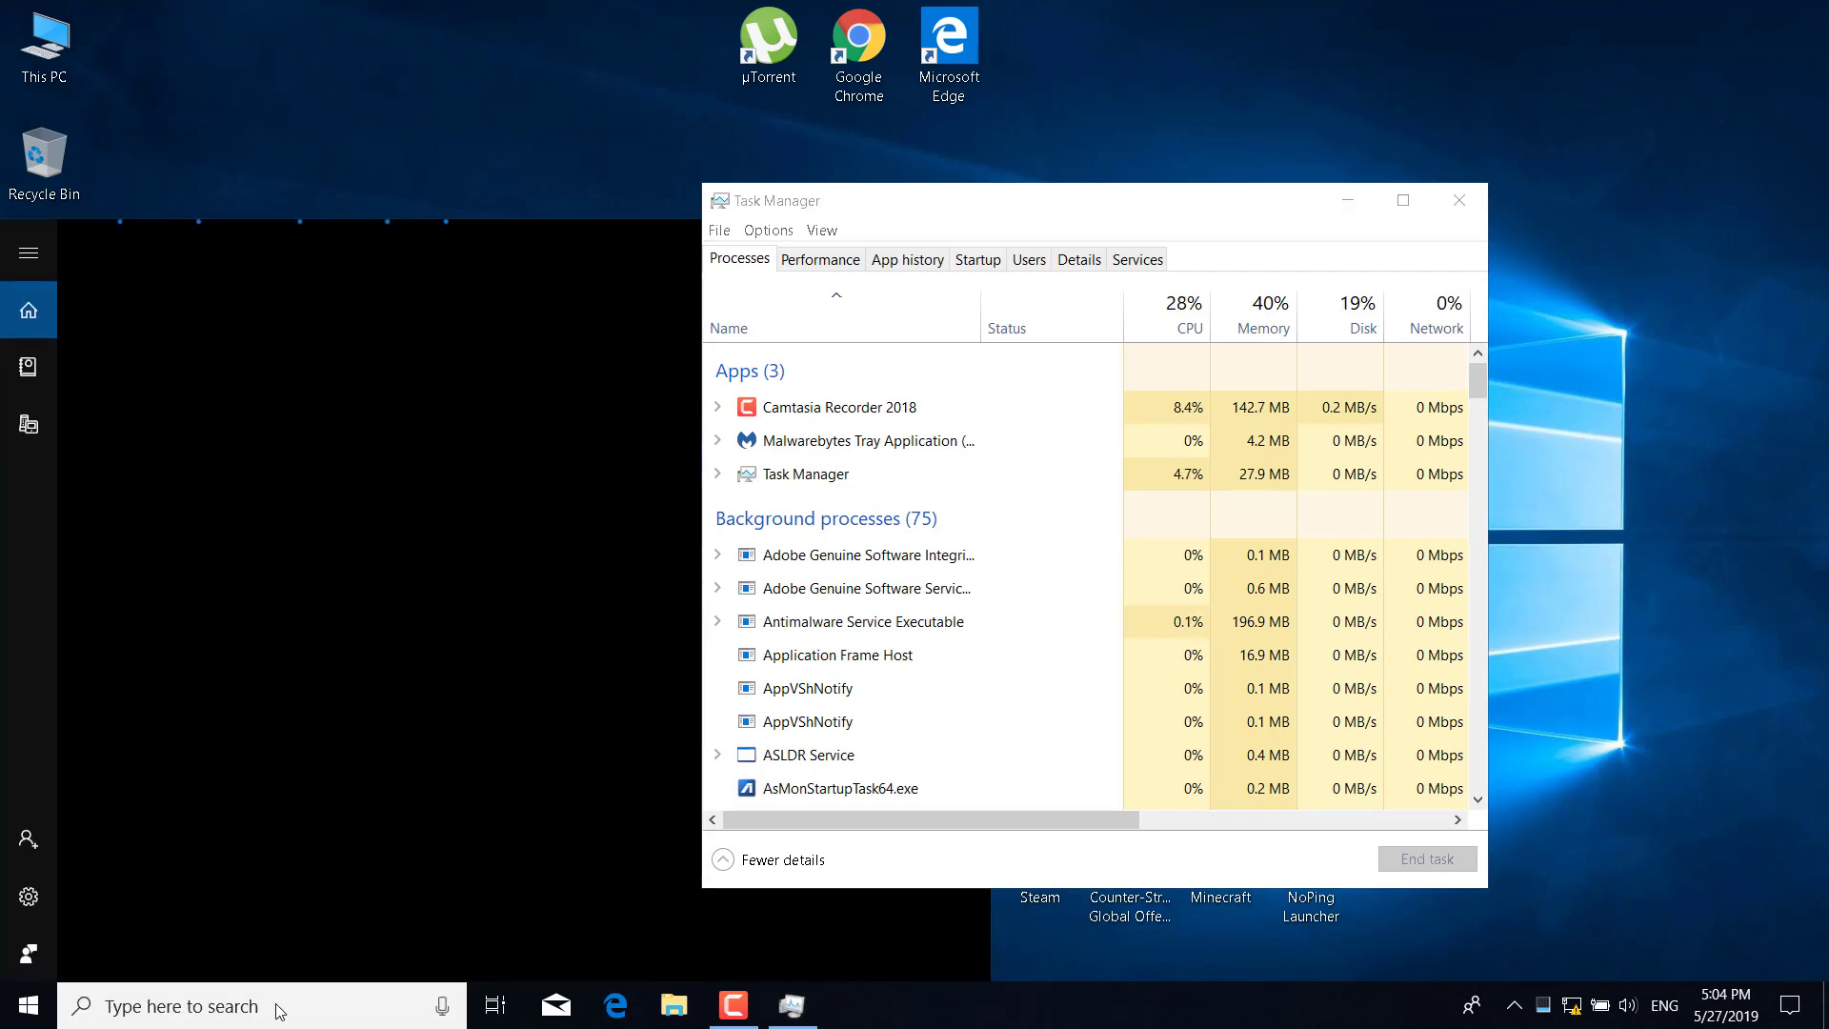
# - Search for Task Manager, select the EpicGamesLauncher background process, then close Task Manager
pyautogui.write('Task Manager')
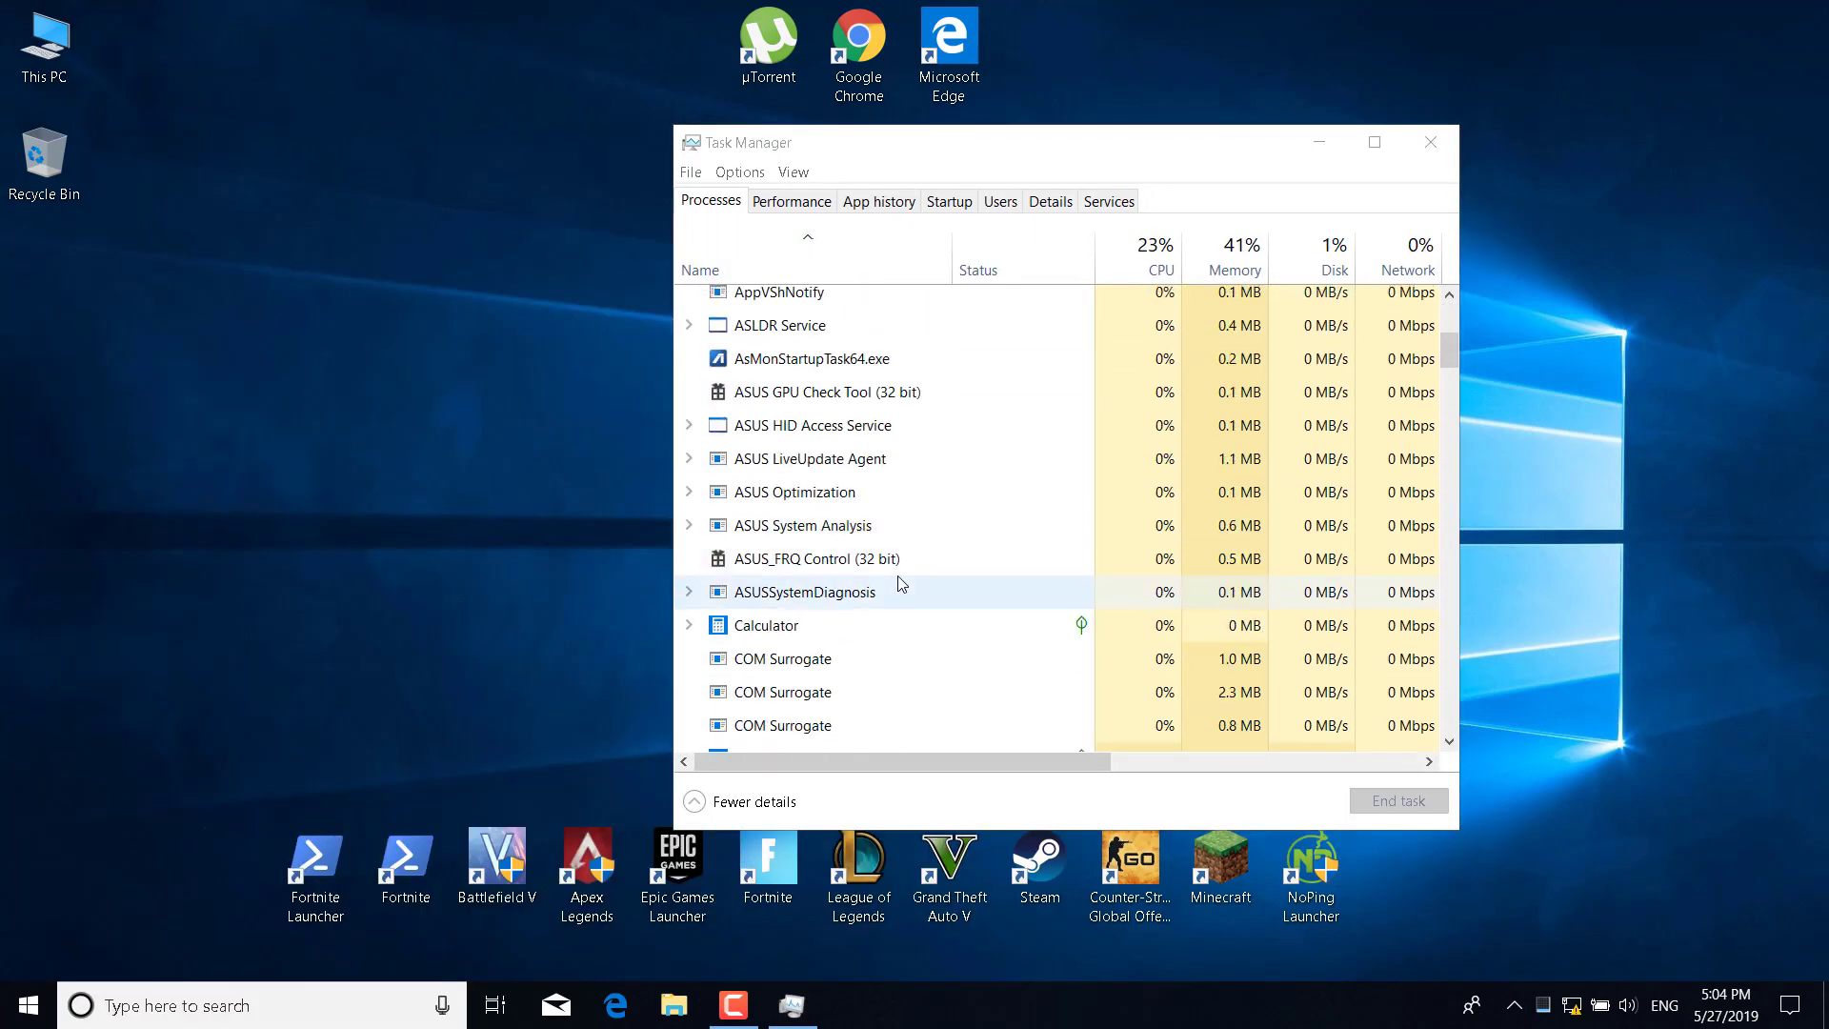
pyautogui.scroll(-3)
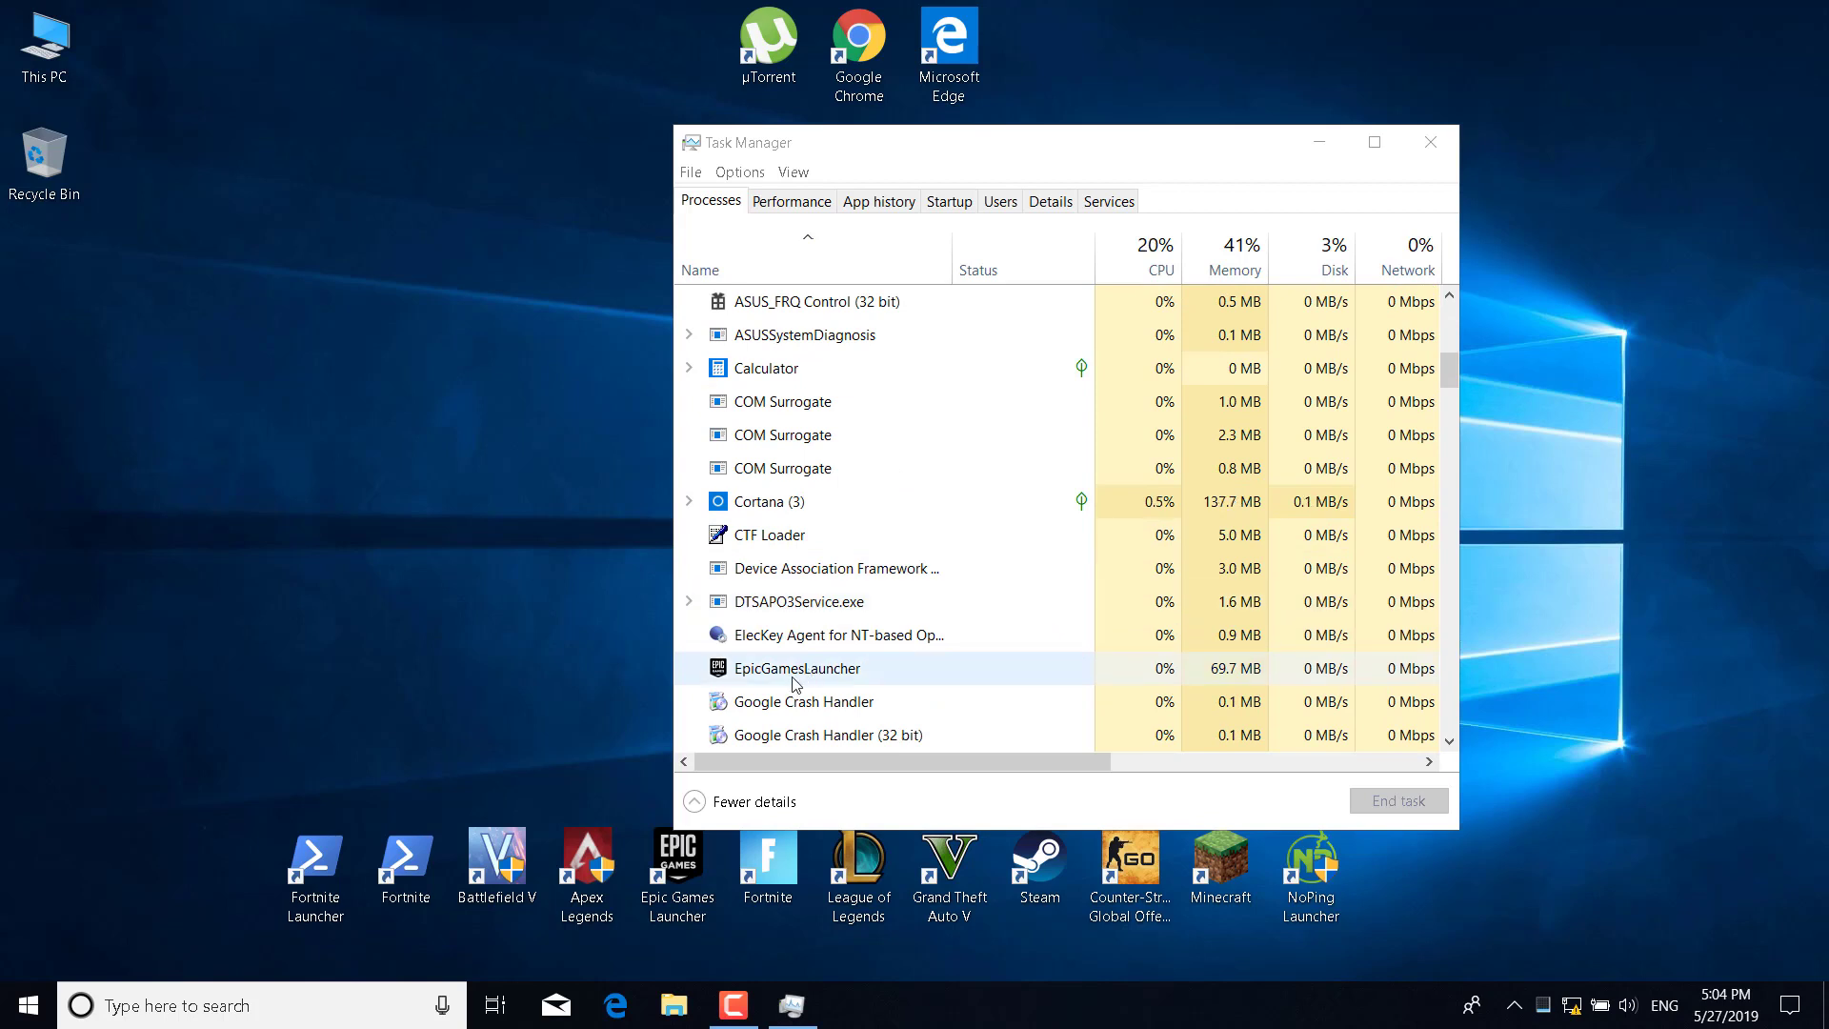
pyautogui.click(796, 668)
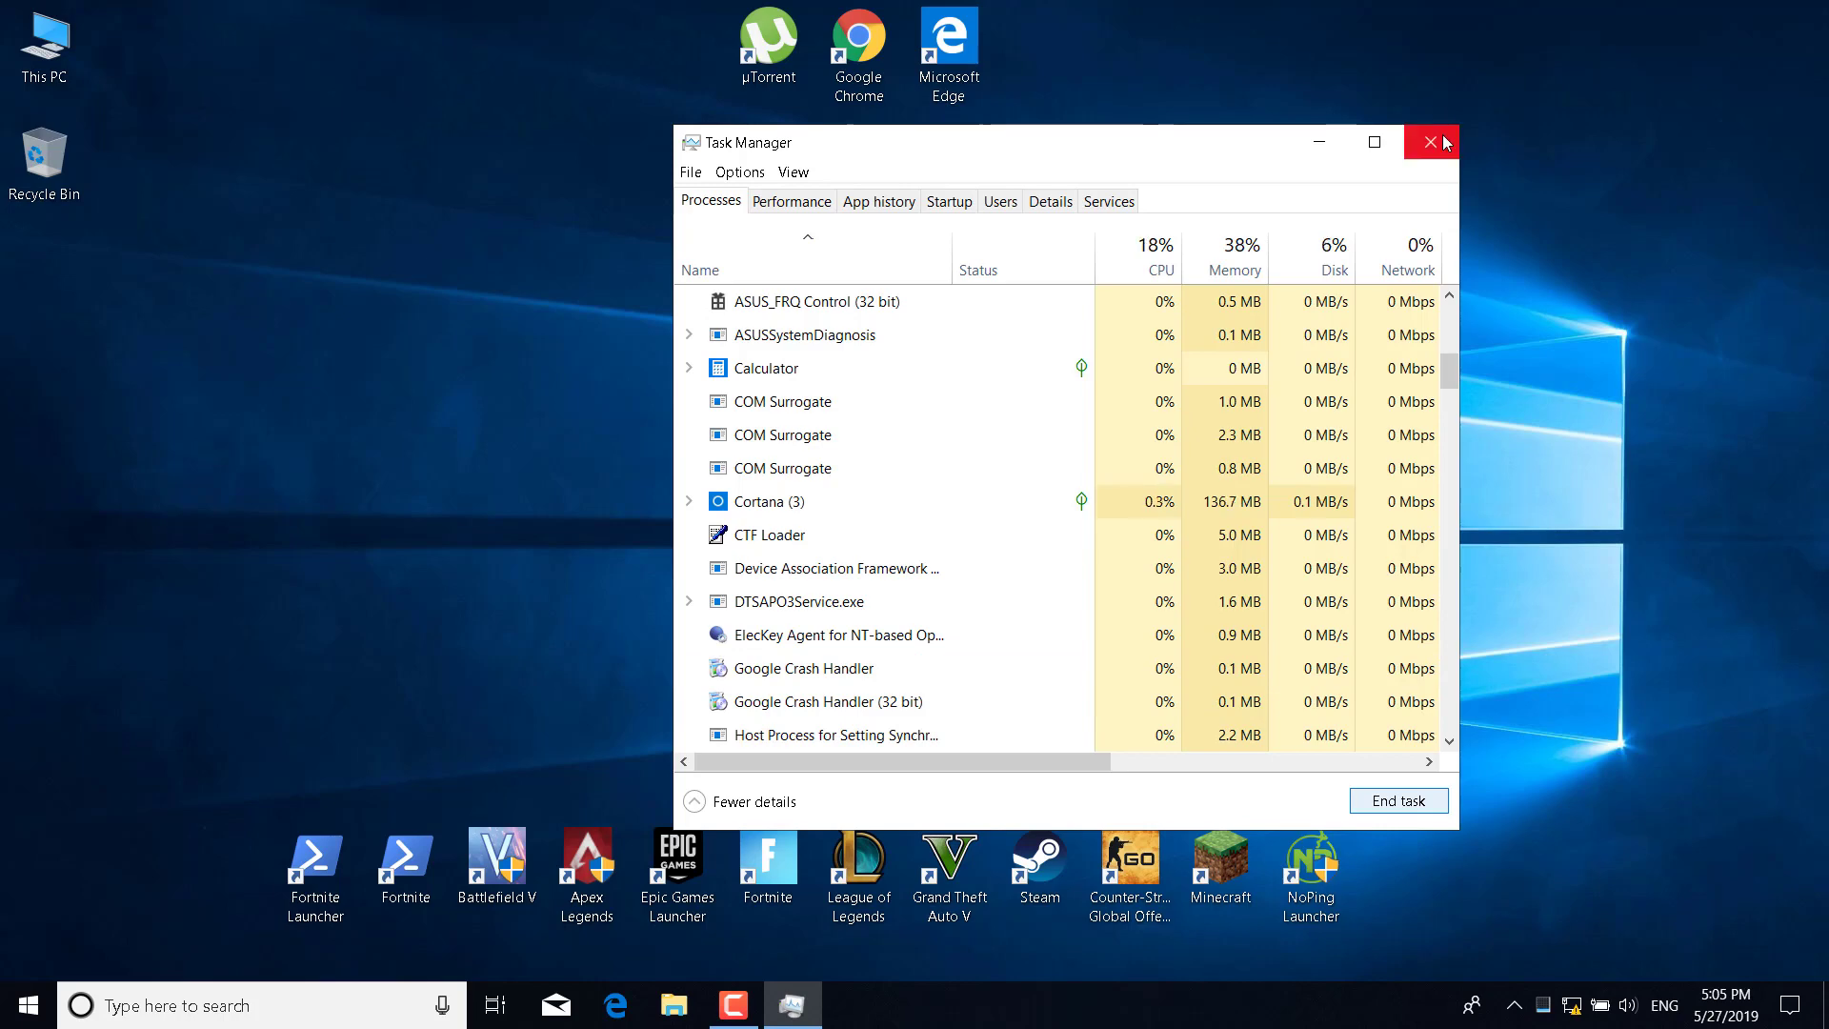
pyautogui.click(1430, 141)
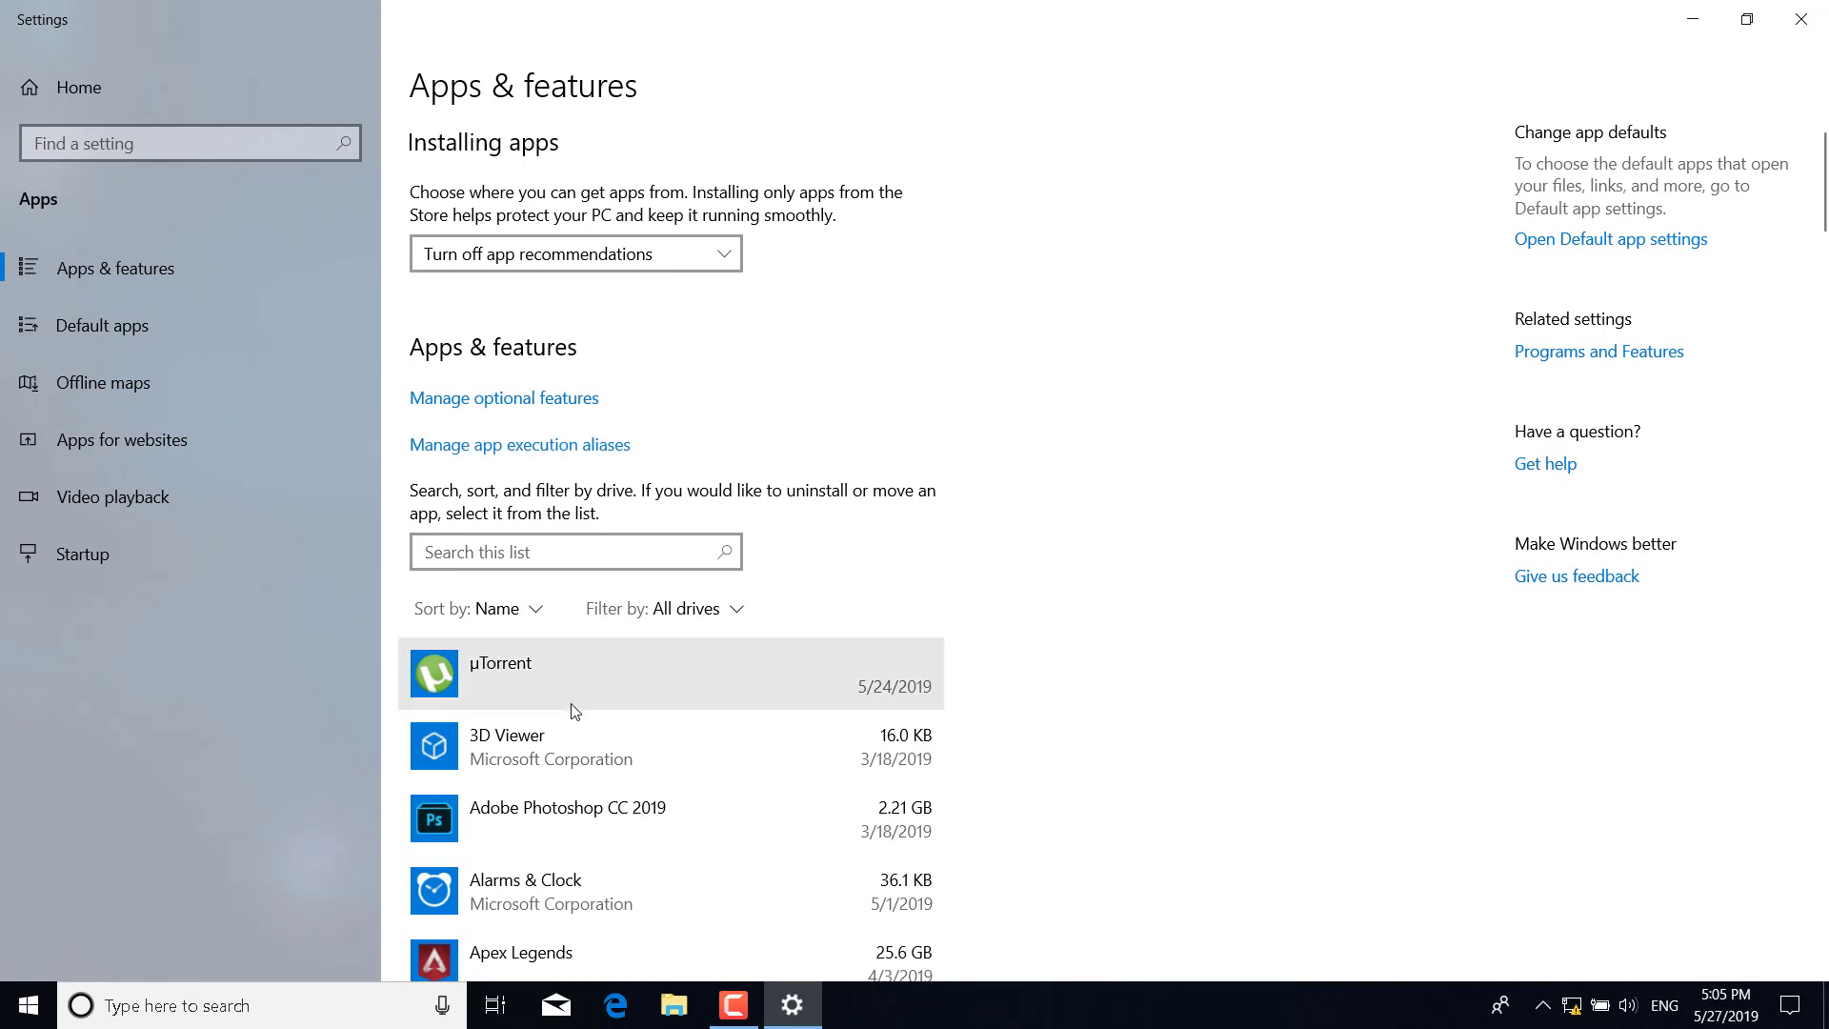
# - Scroll Apps & features and expand the Epic Games Launcher entry
pyautogui.scroll(-3)
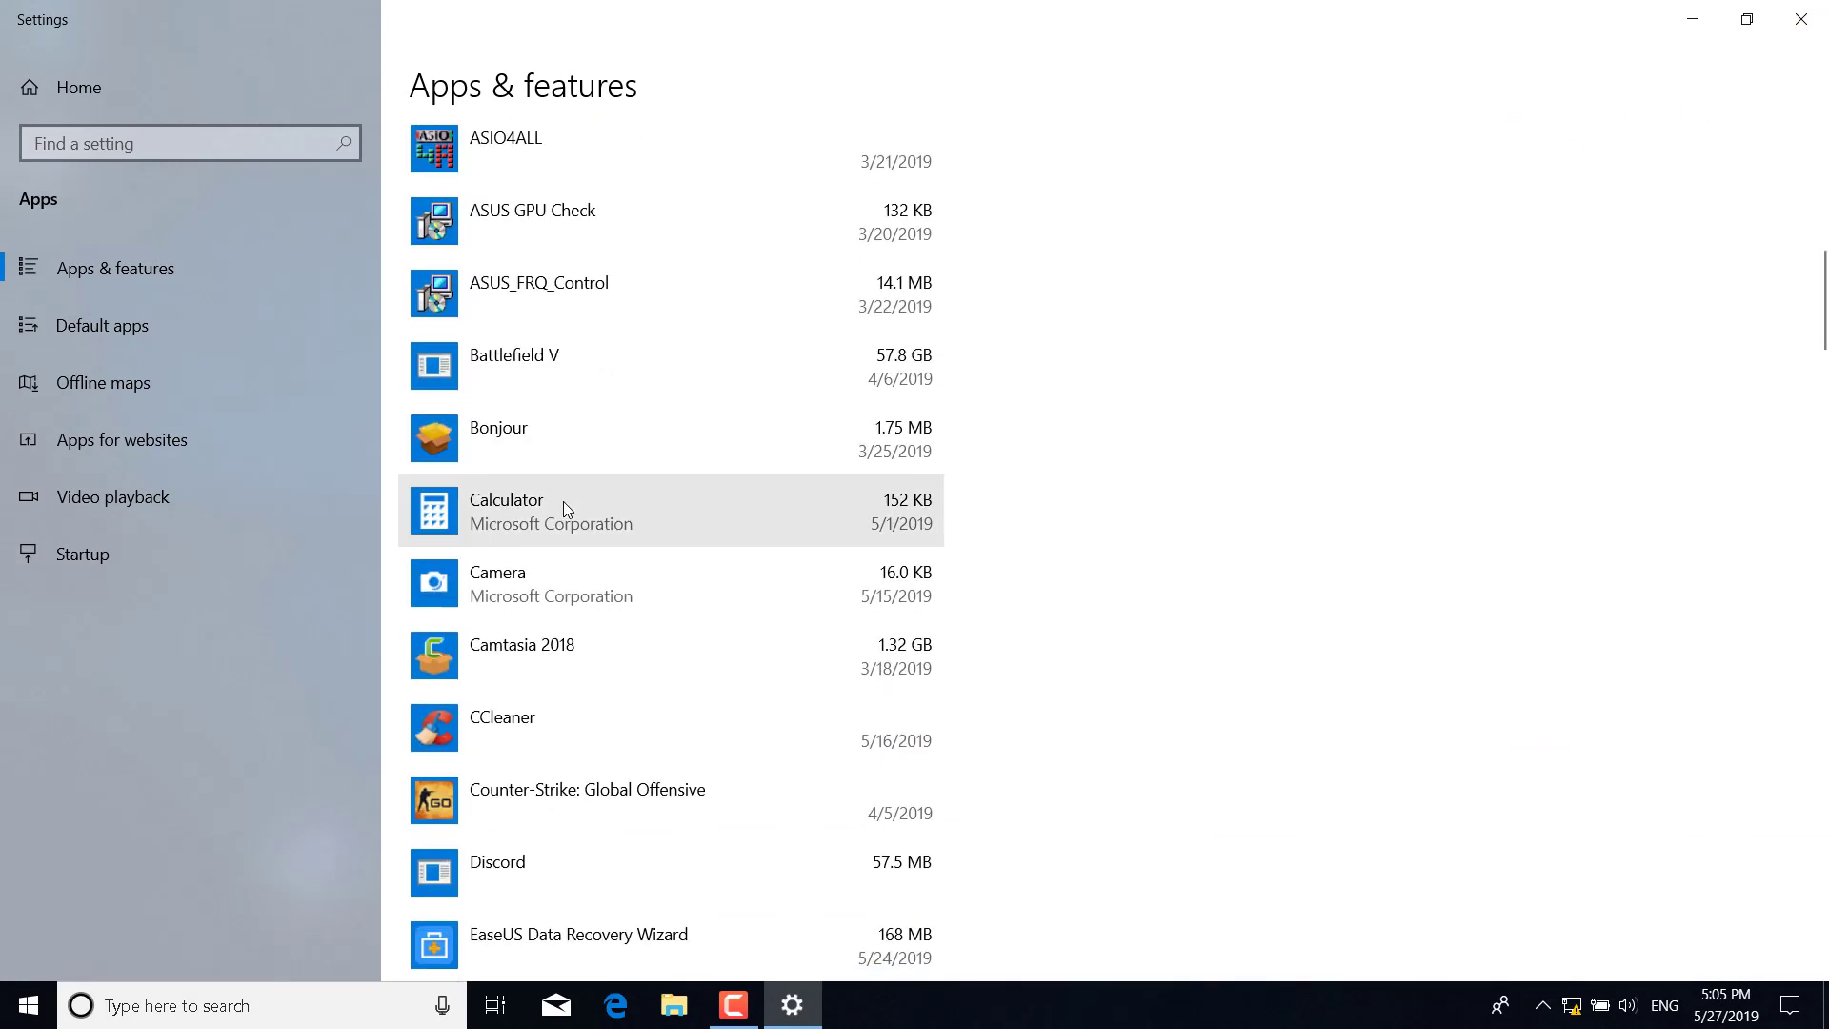
pyautogui.scroll(-3)
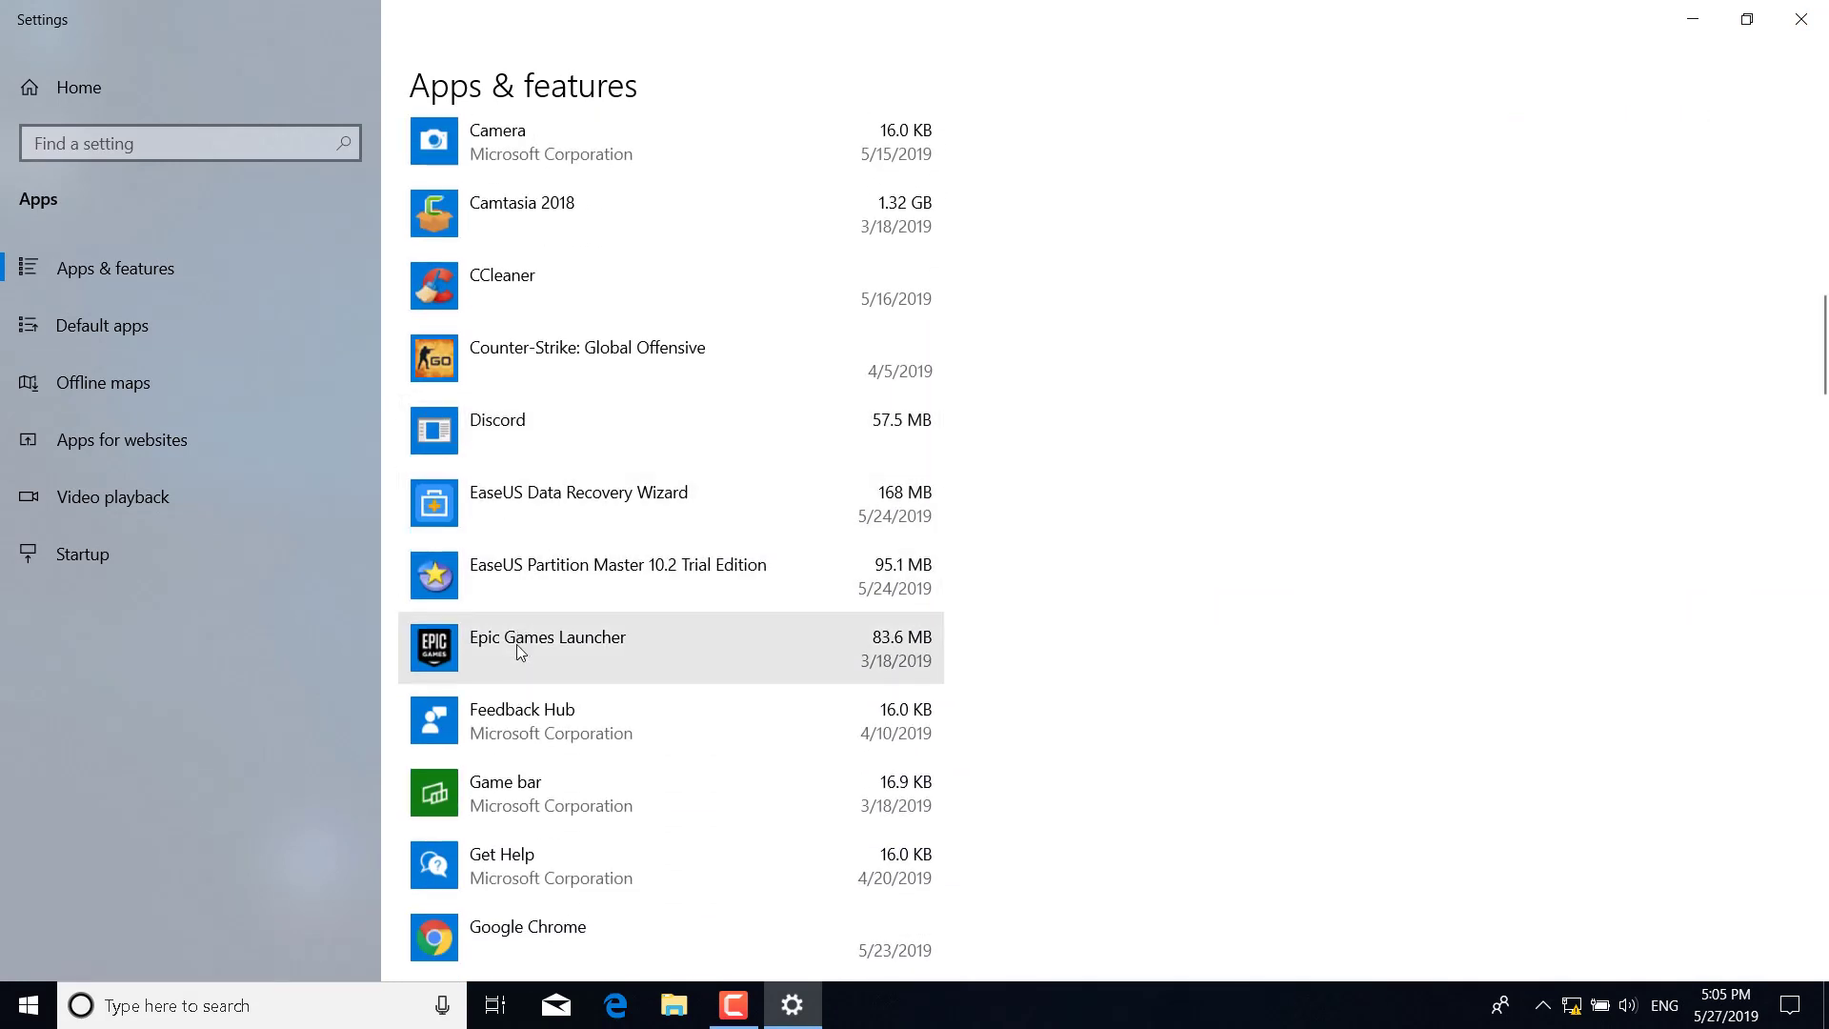
pyautogui.click(548, 646)
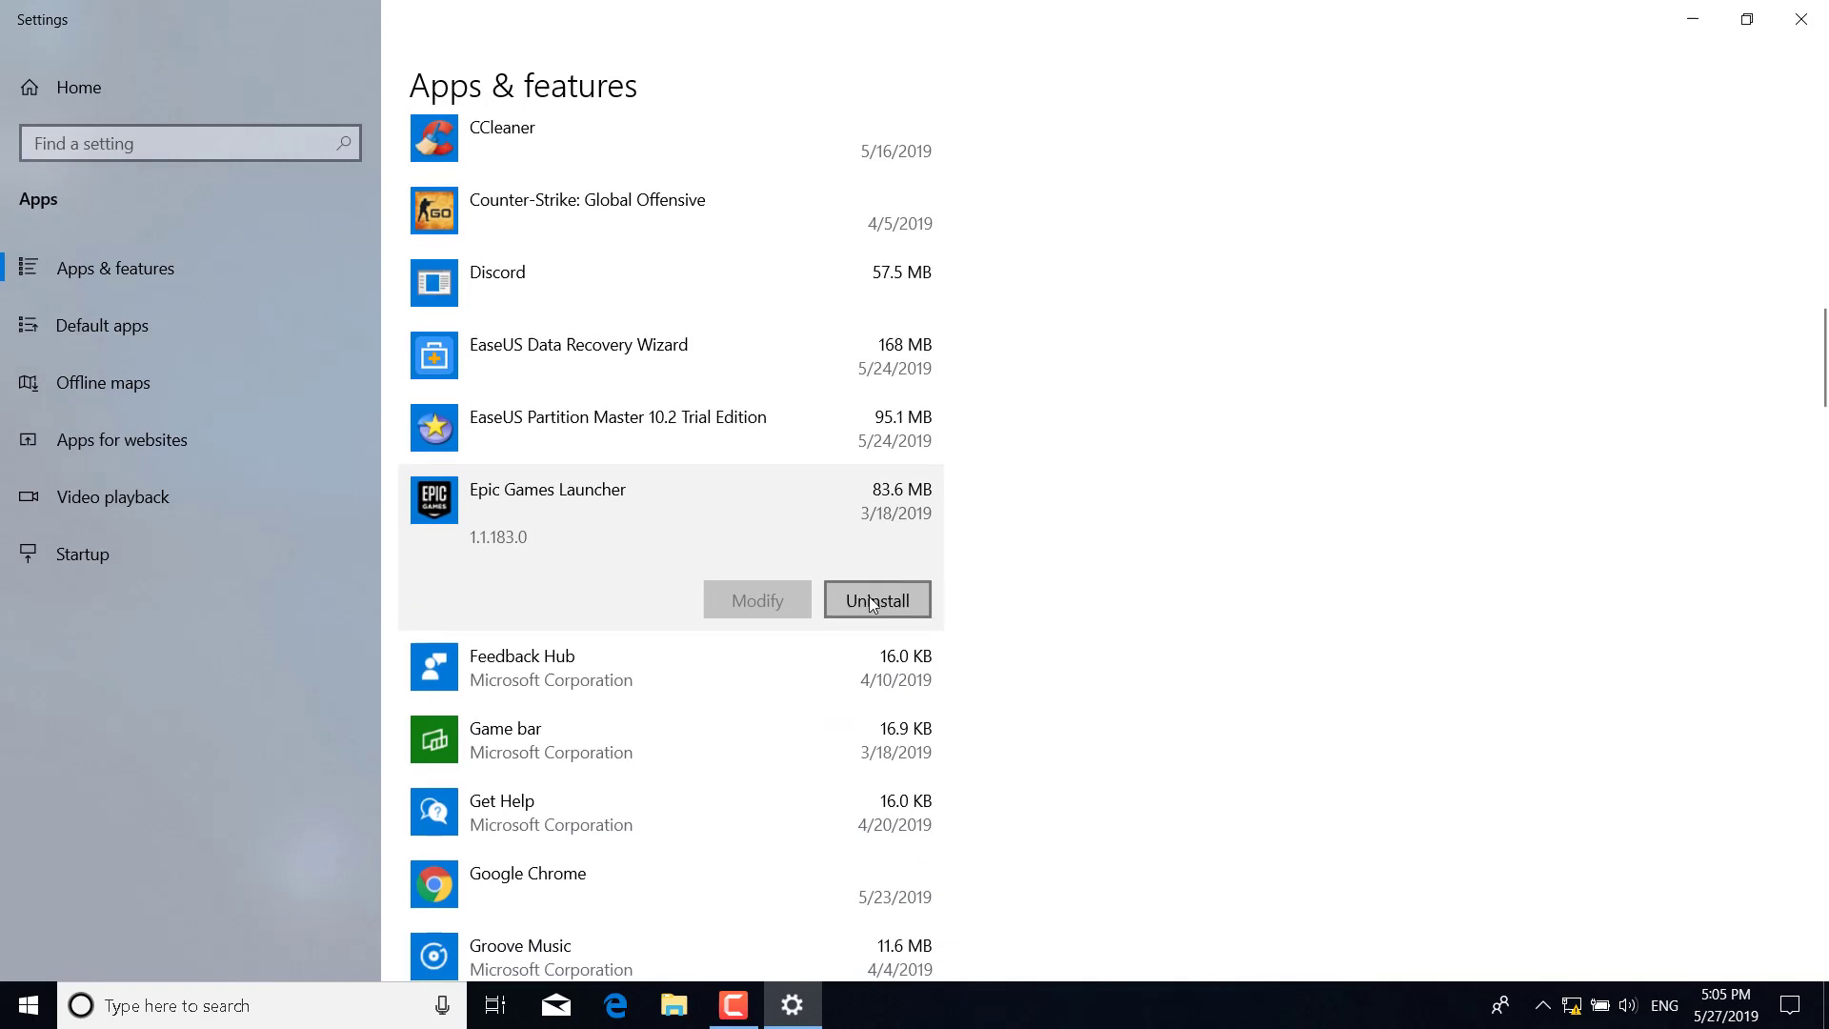